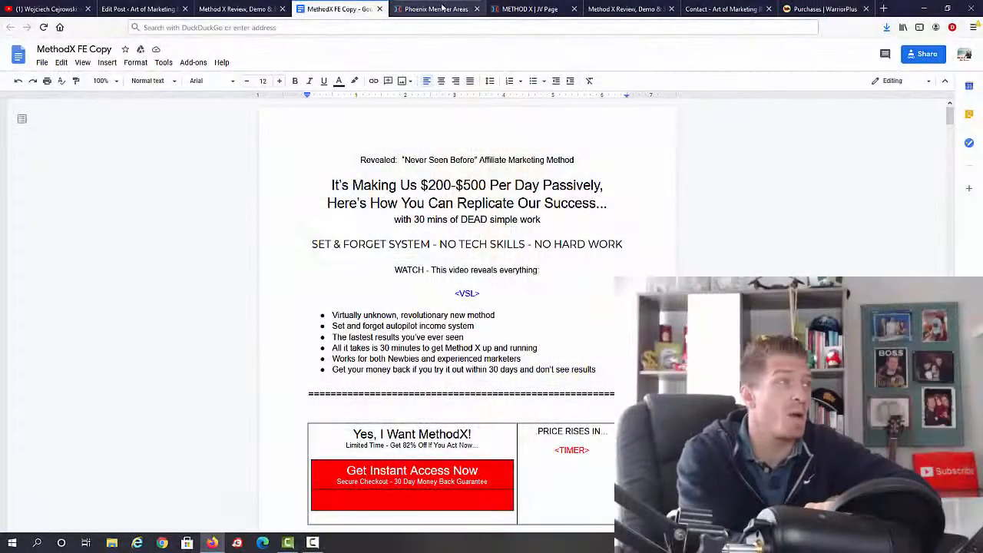
Step: Switch to the Phoenix Member Areas tab to watch the Method X Overview funnel video
click(433, 9)
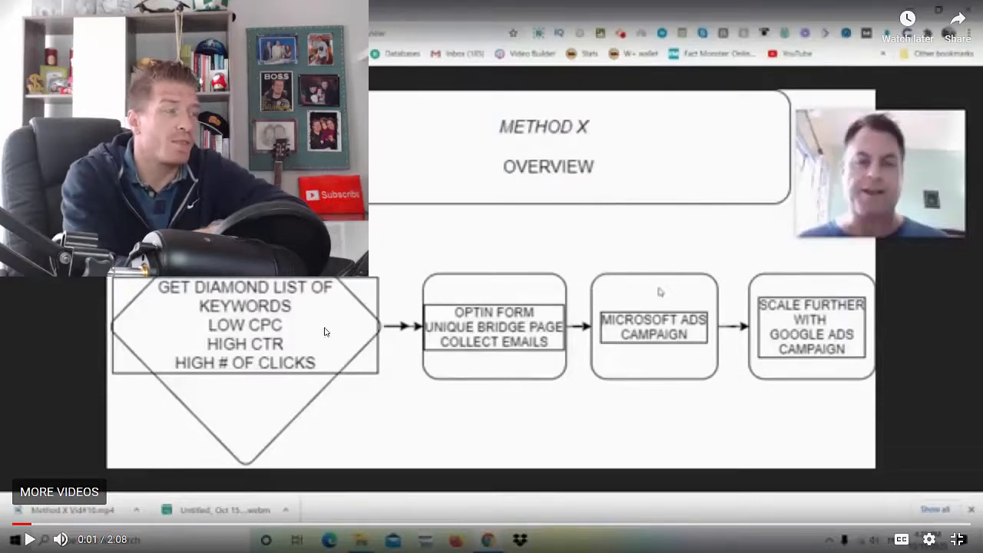
mouse_move(484, 337)
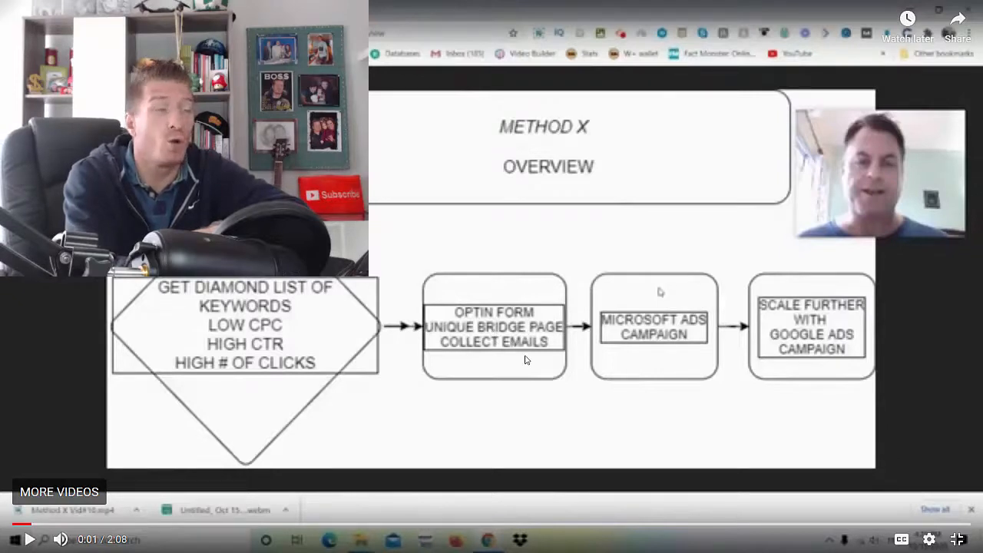
mouse_move(605, 341)
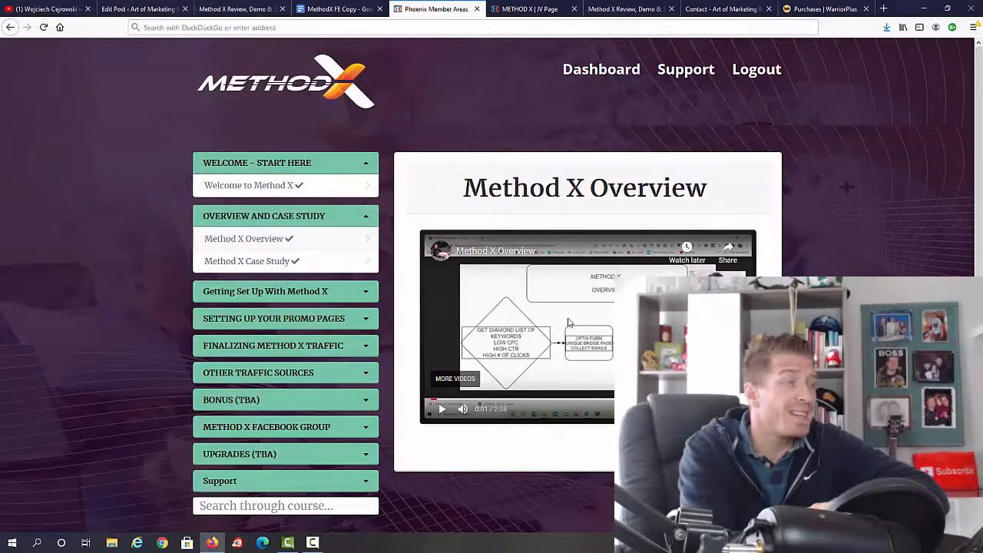
Step: Visit the 'Welcome to Method X' lesson, then open 'Method X Case Study'
click(248, 185)
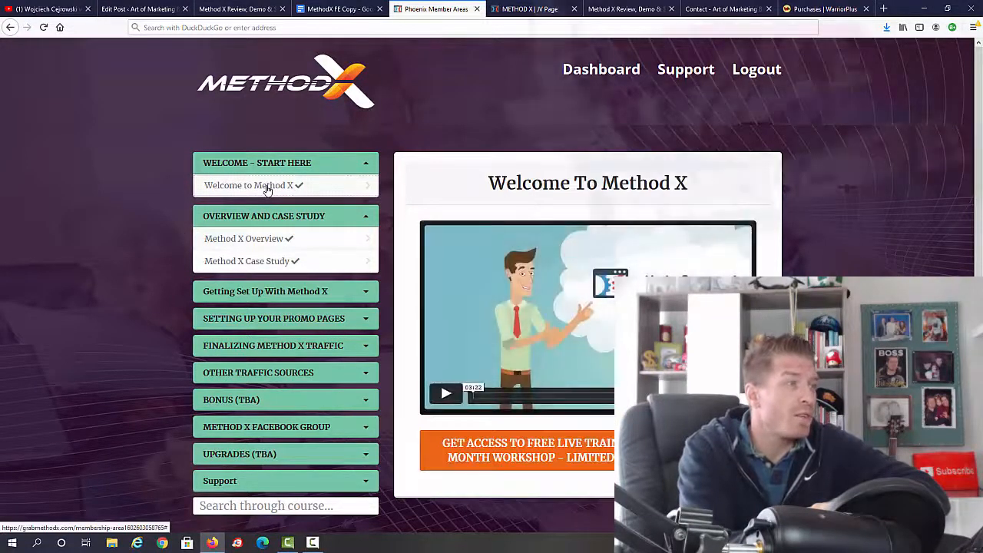
click(247, 261)
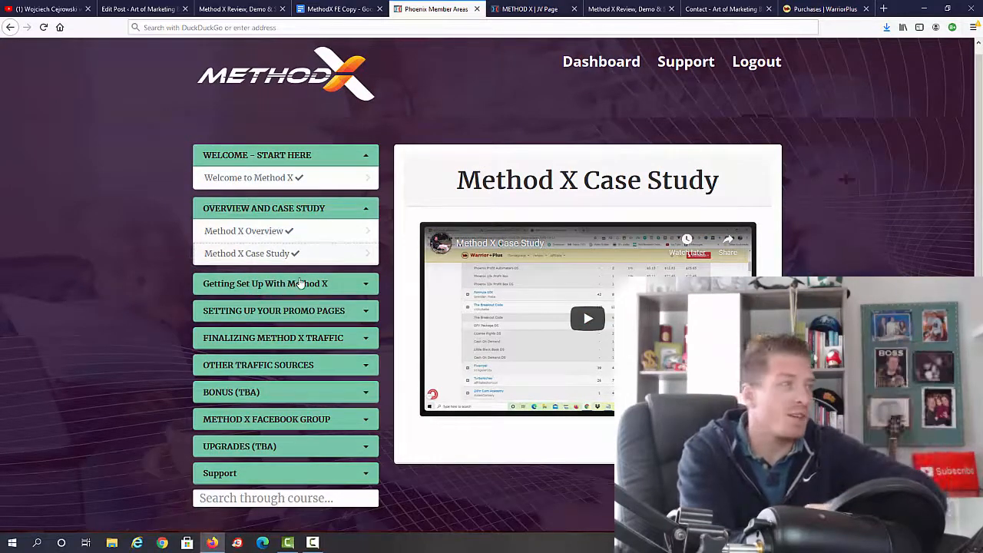
click(265, 283)
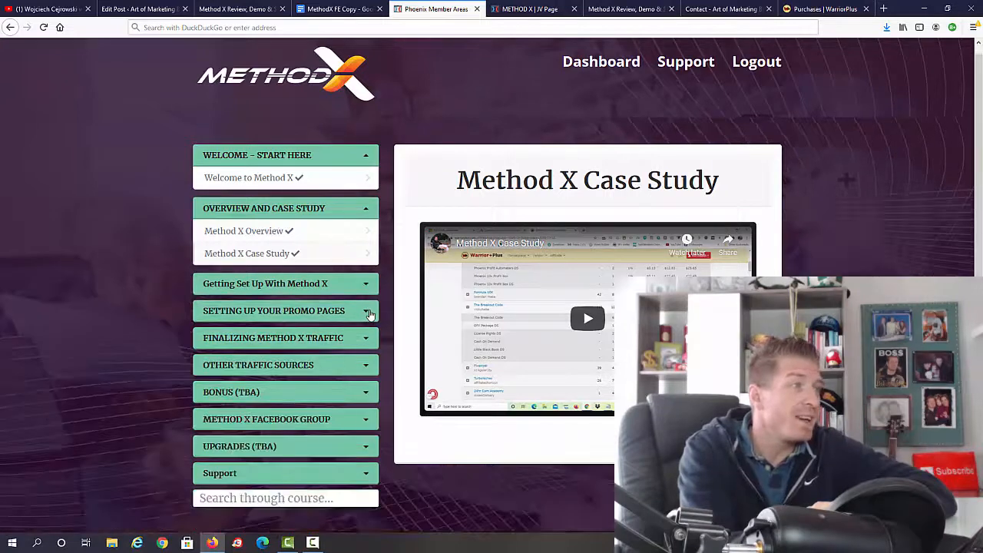
Step: Browse the Promo Pages, Finalizing Traffic and Other Traffic Sources lessons, then view the JV page pricing
click(285, 311)
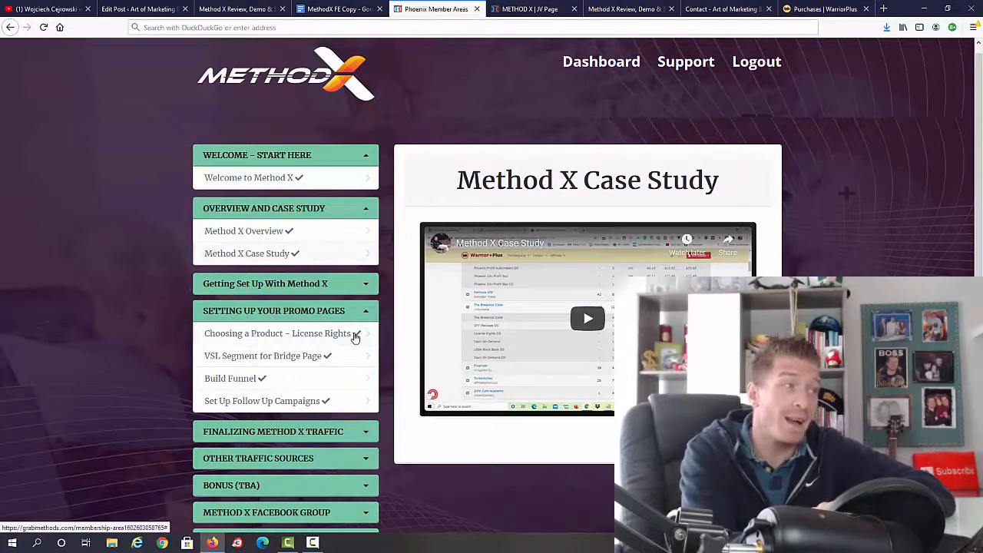
mouse_move(319, 367)
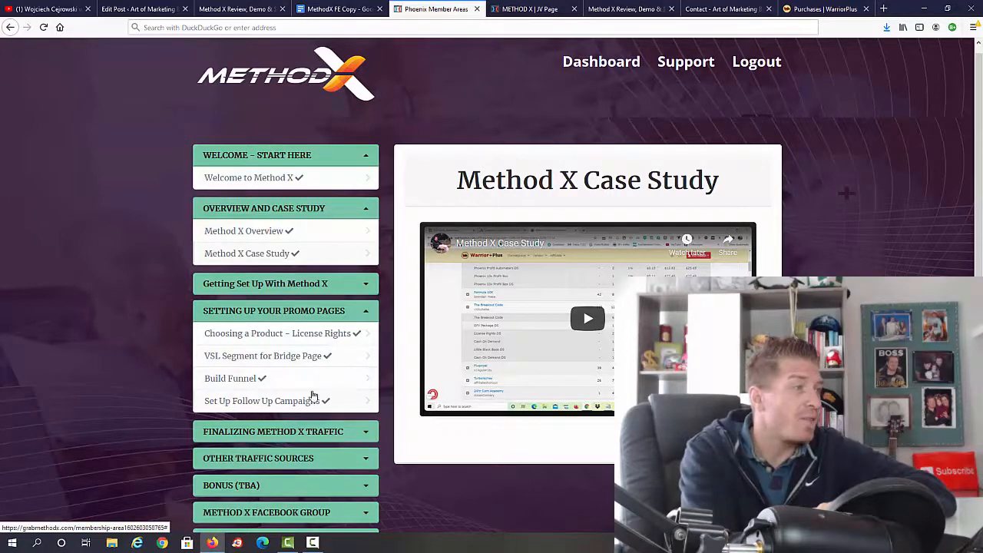
click(285, 311)
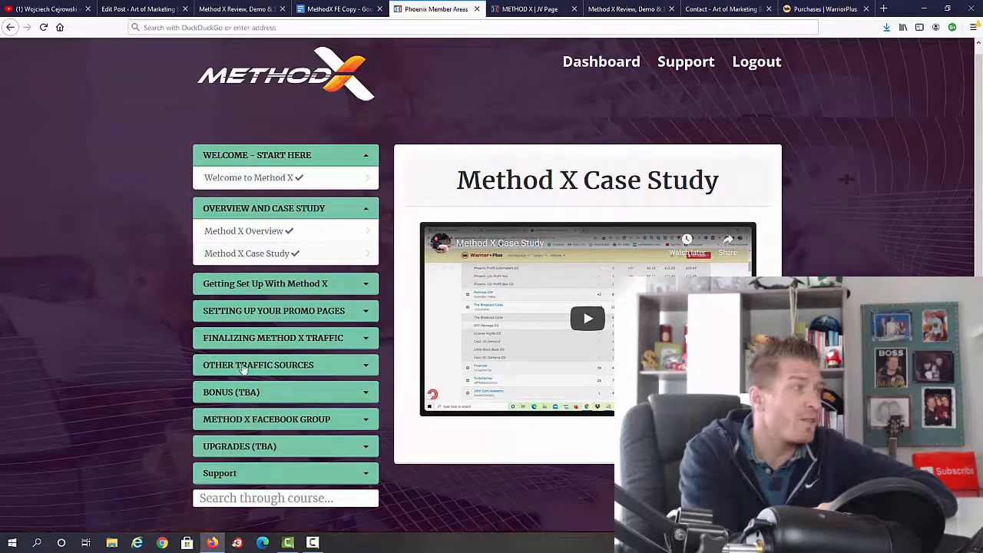
click(285, 338)
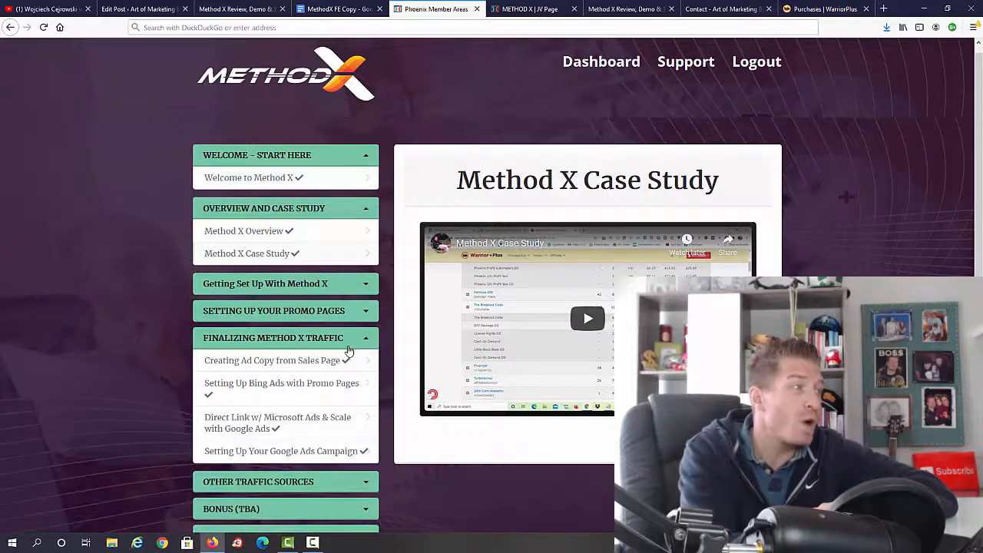
mouse_move(303, 394)
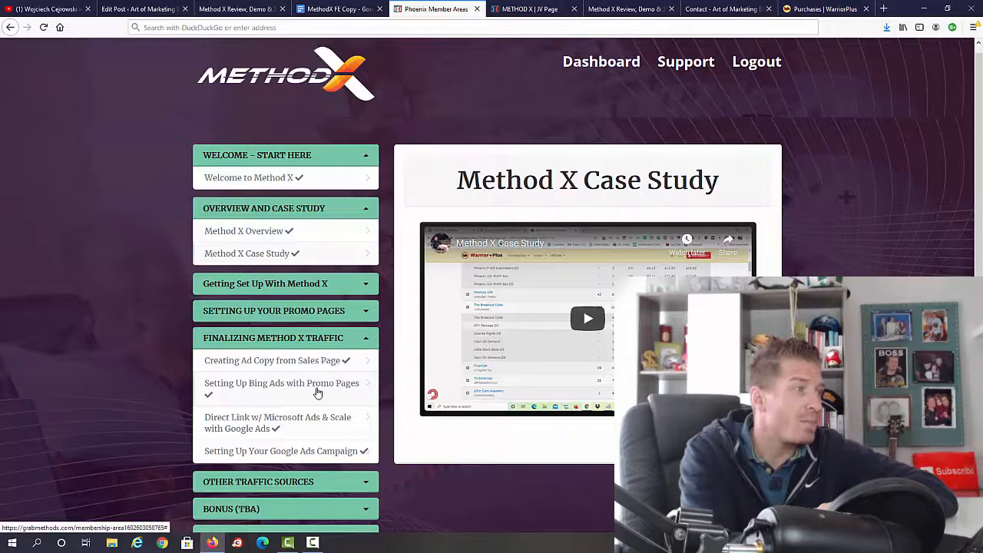
mouse_move(297, 428)
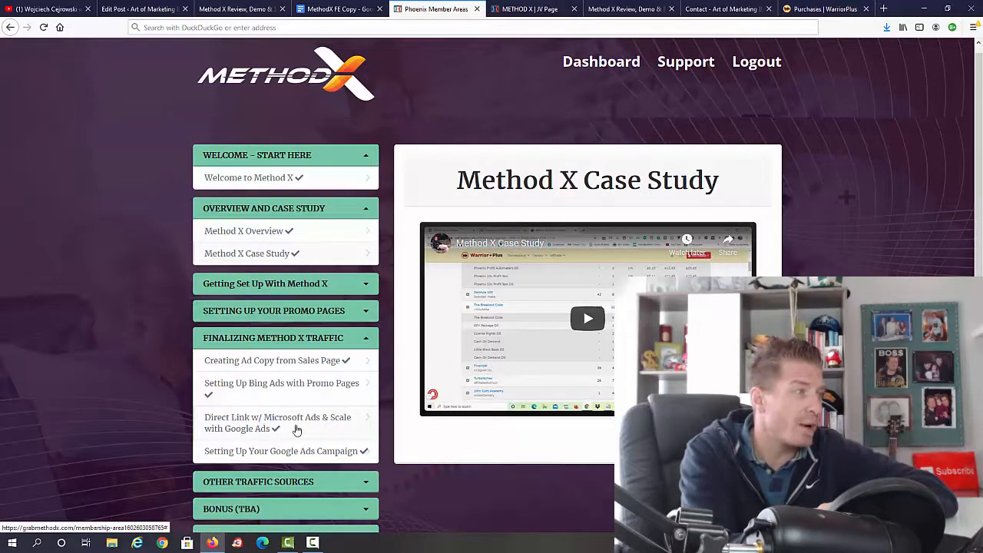
click(273, 338)
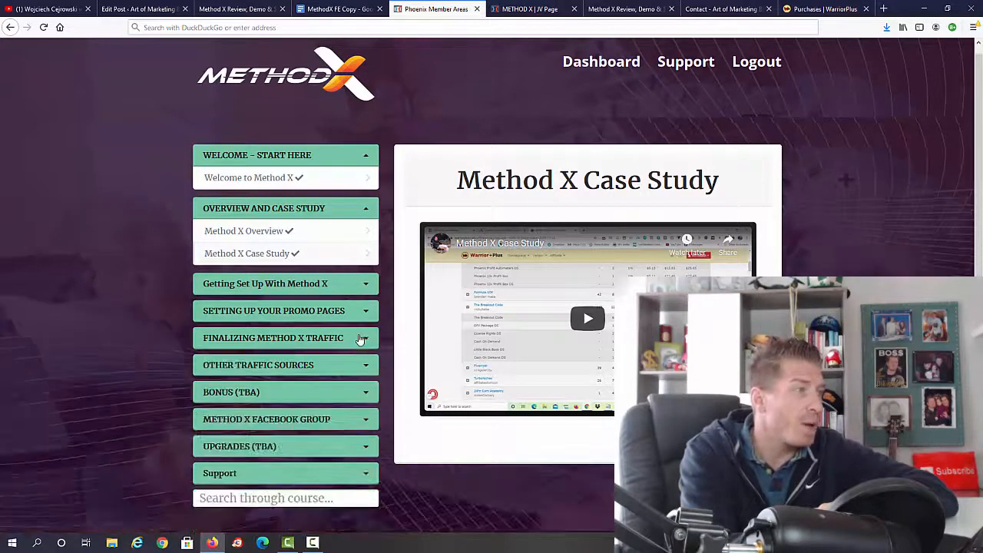
click(286, 365)
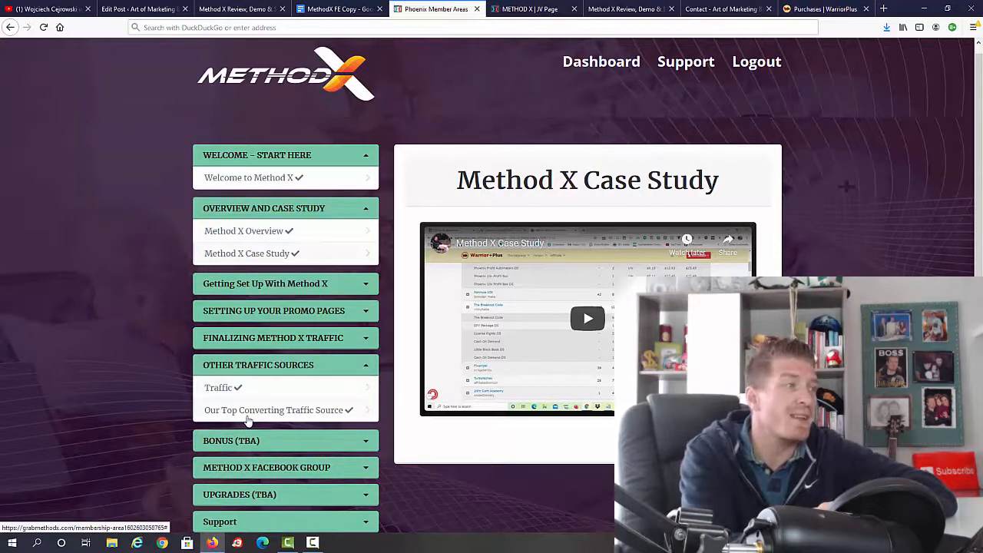
click(285, 365)
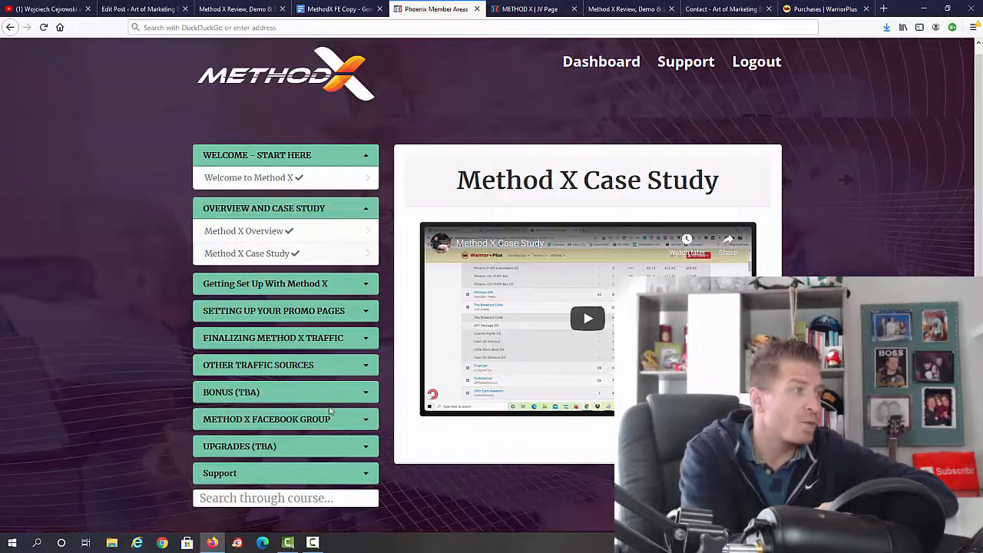
mouse_move(276, 457)
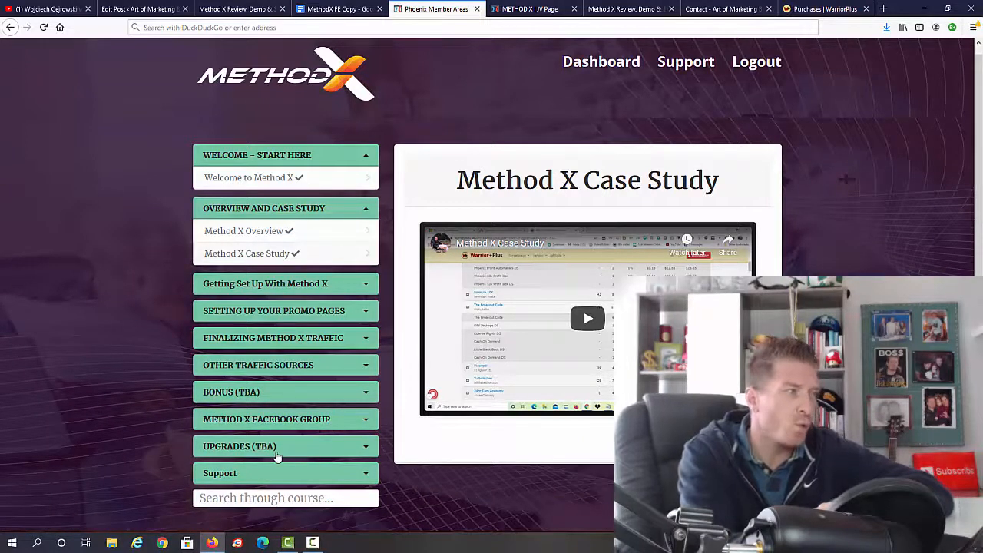
mouse_move(828, 209)
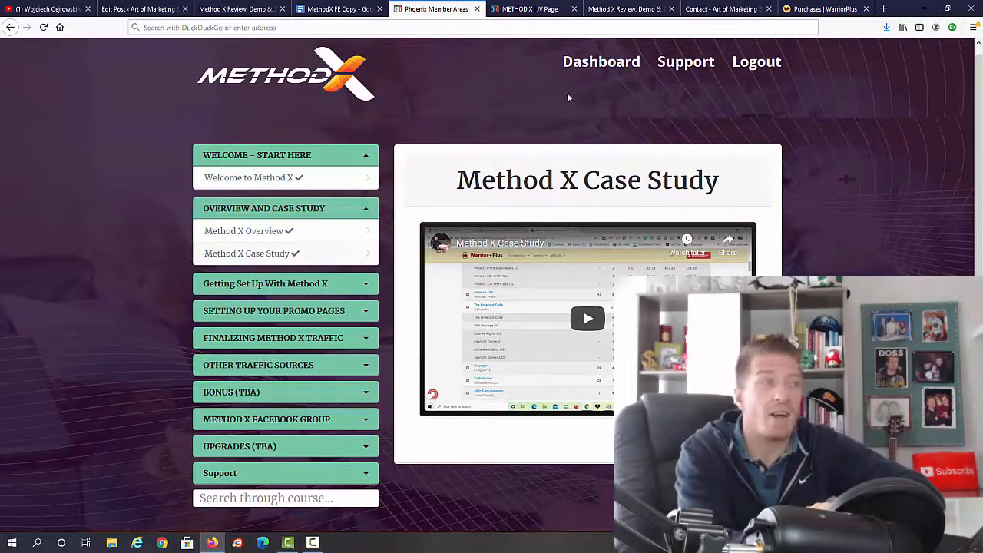
click(532, 8)
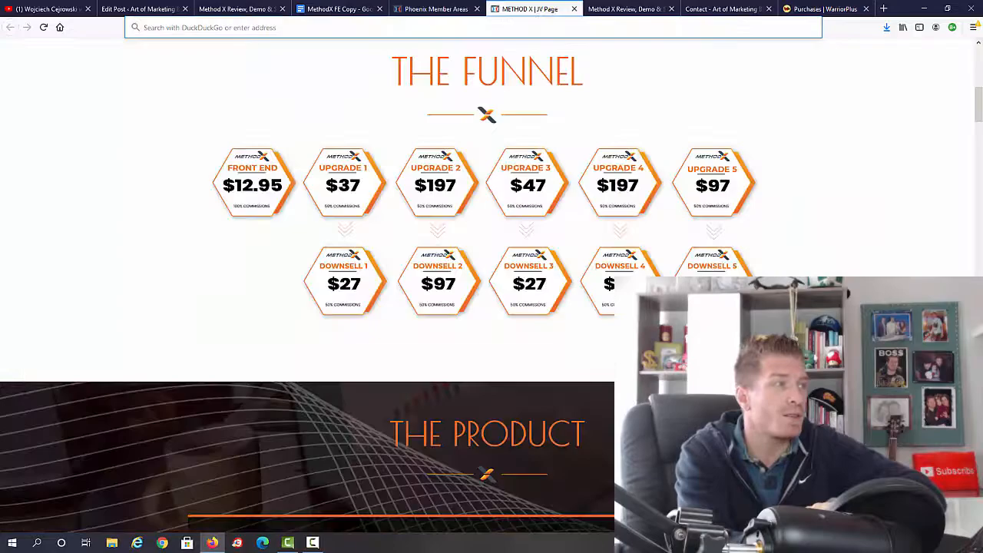